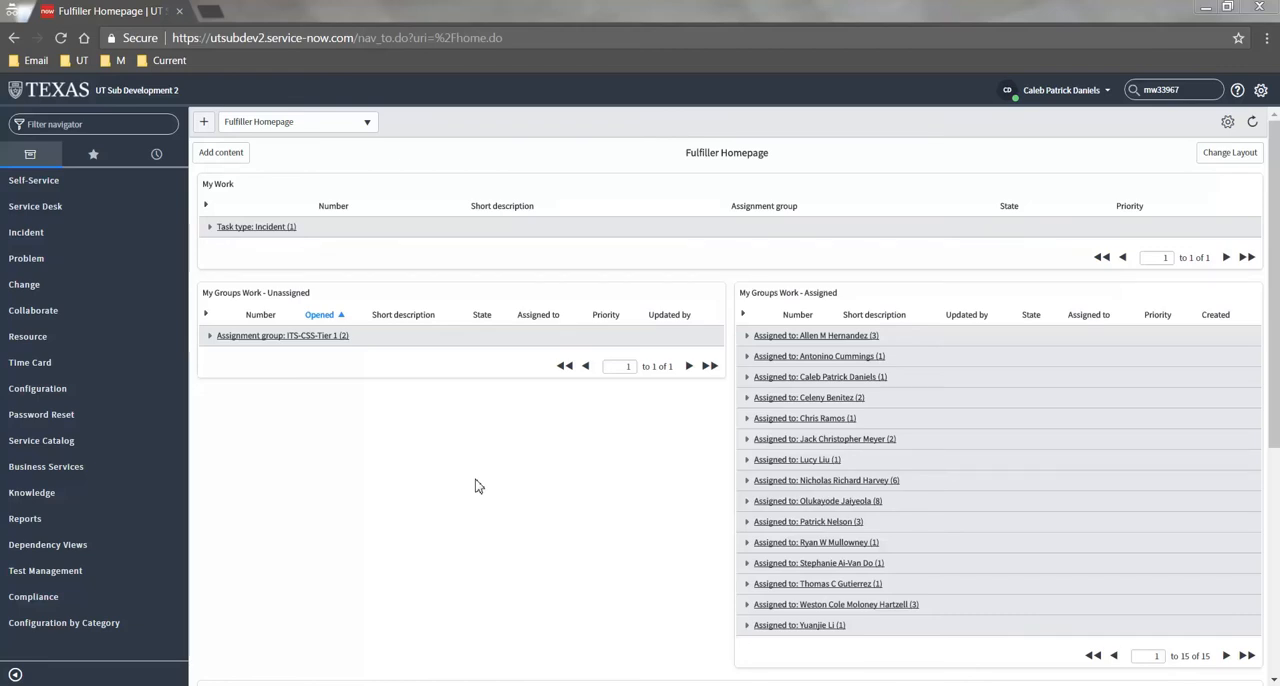
{"action": "mouse_move", "coordinate": [473, 475]}
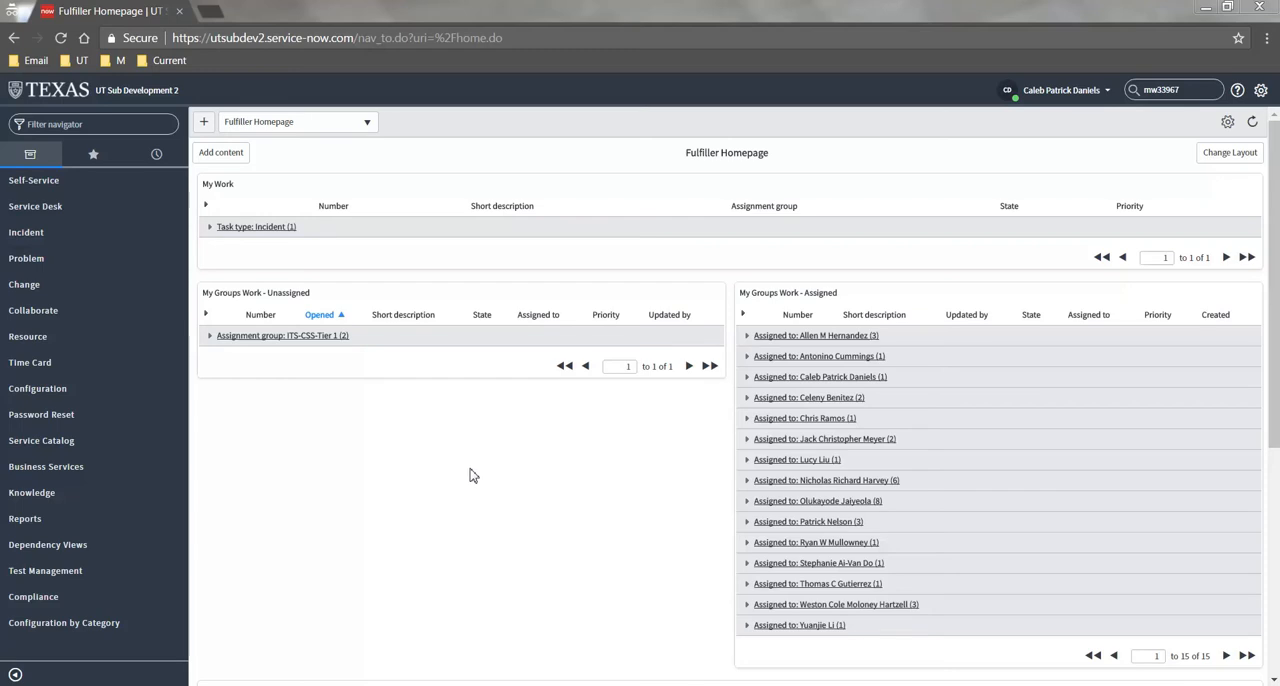
{"action": "mouse_move", "coordinate": [703, 213]}
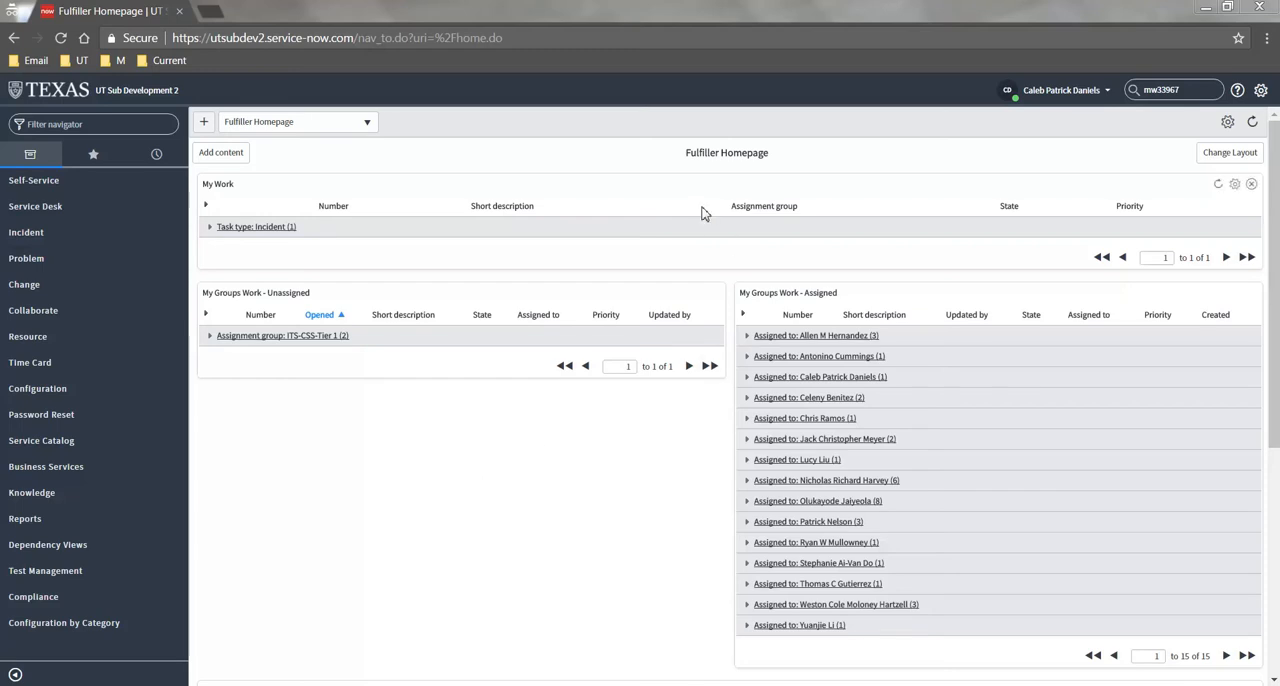
{"action": "mouse_move", "coordinate": [315, 220]}
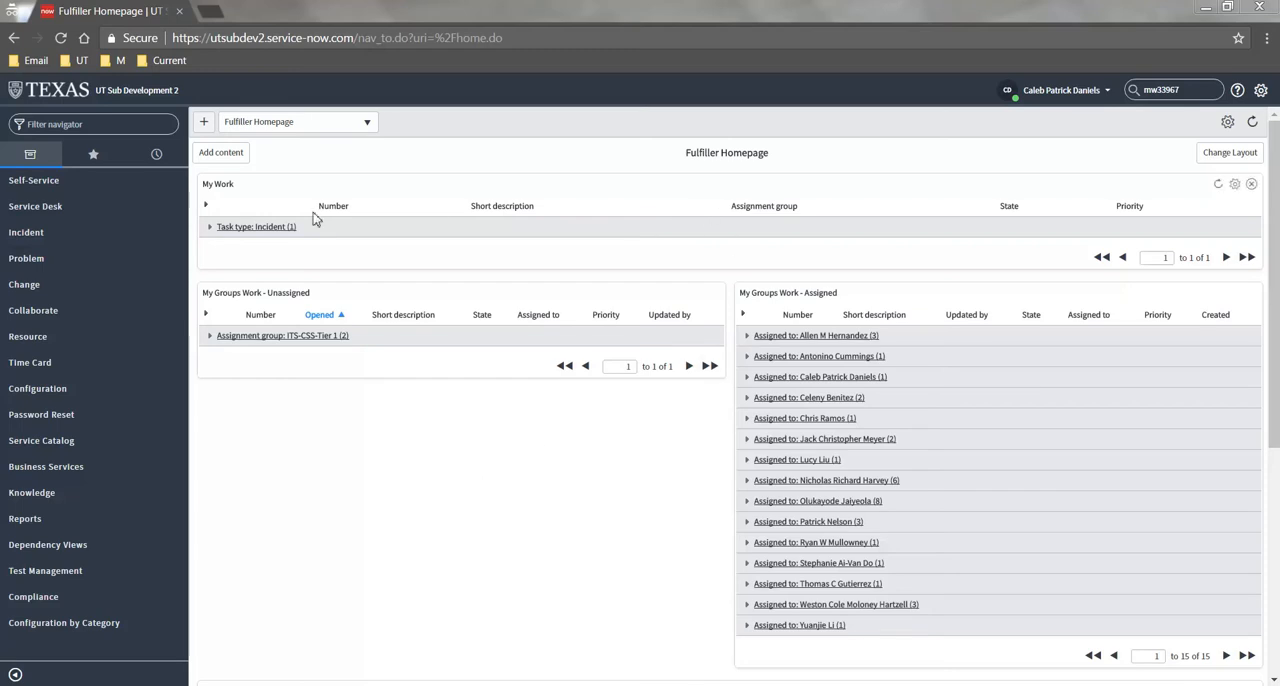
{"action": "mouse_move", "coordinate": [237, 317]}
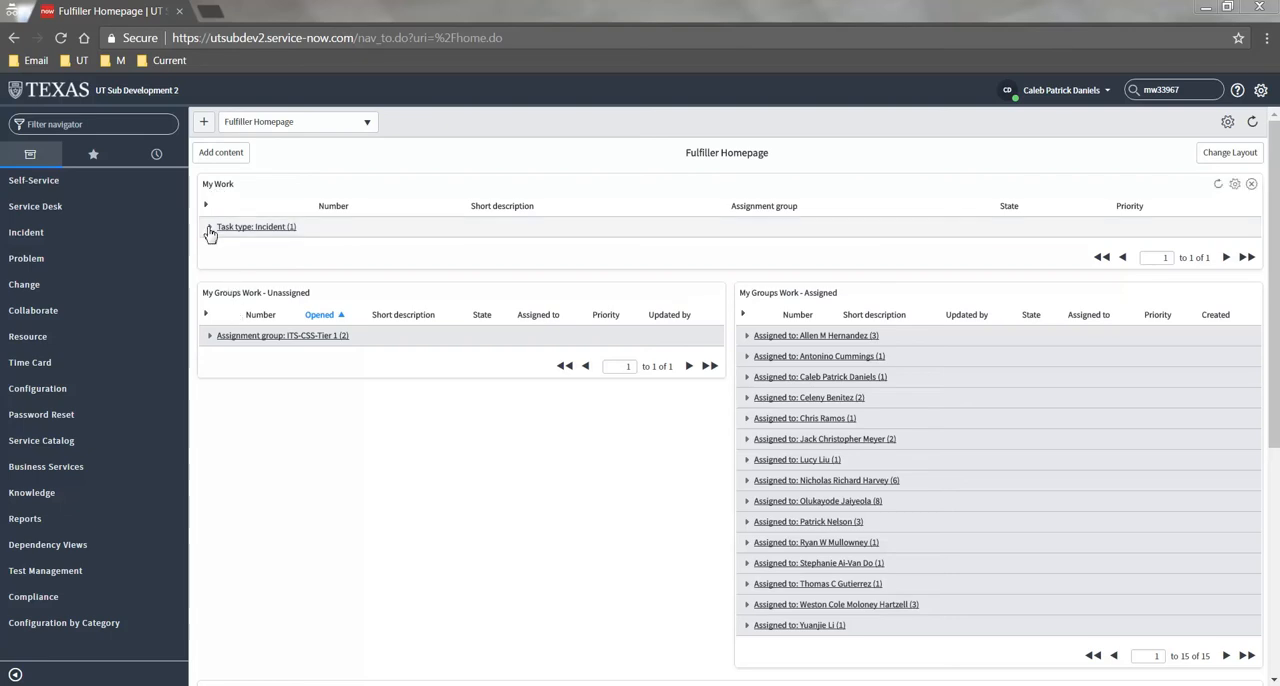
Expand 'Task type: Incident' in My Work and 'ITS-CSS-Tier 1' in unassigned group work
{"action": "left_click", "coordinate": [209, 226]}
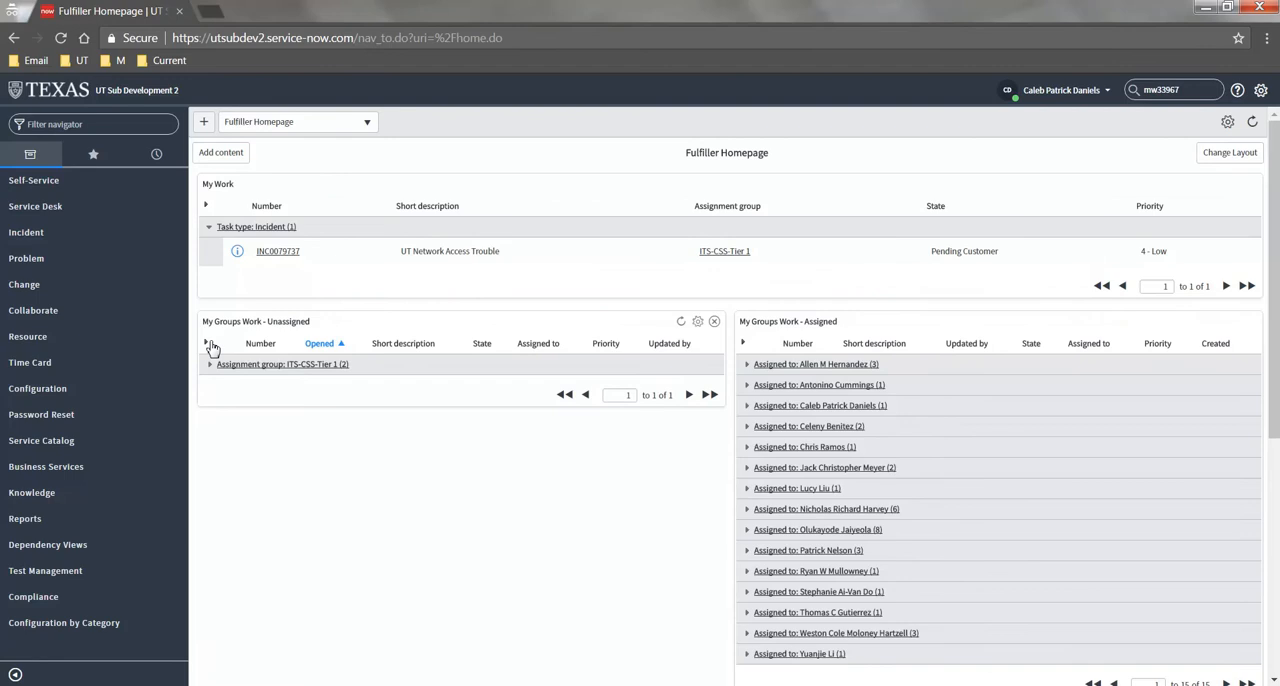
{"action": "left_click", "coordinate": [207, 346]}
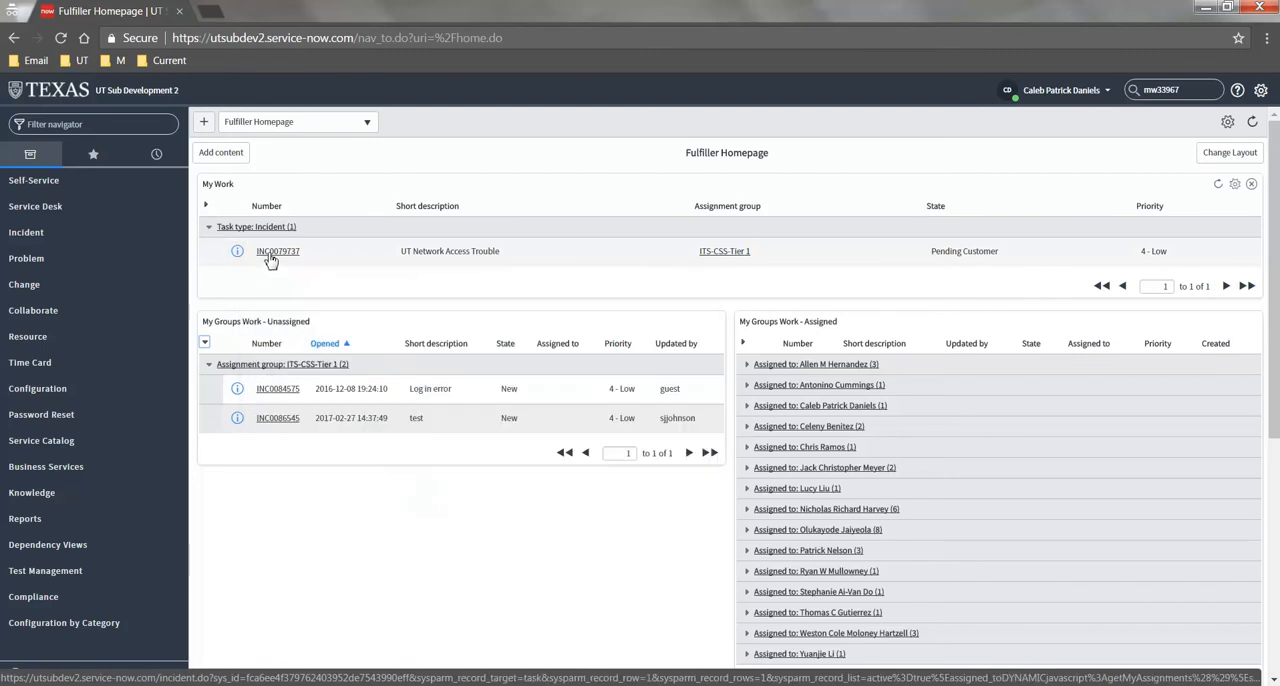
Review incident INC0079737, UT Network Access Trouble, then return to the homepage
{"action": "left_click", "coordinate": [278, 251]}
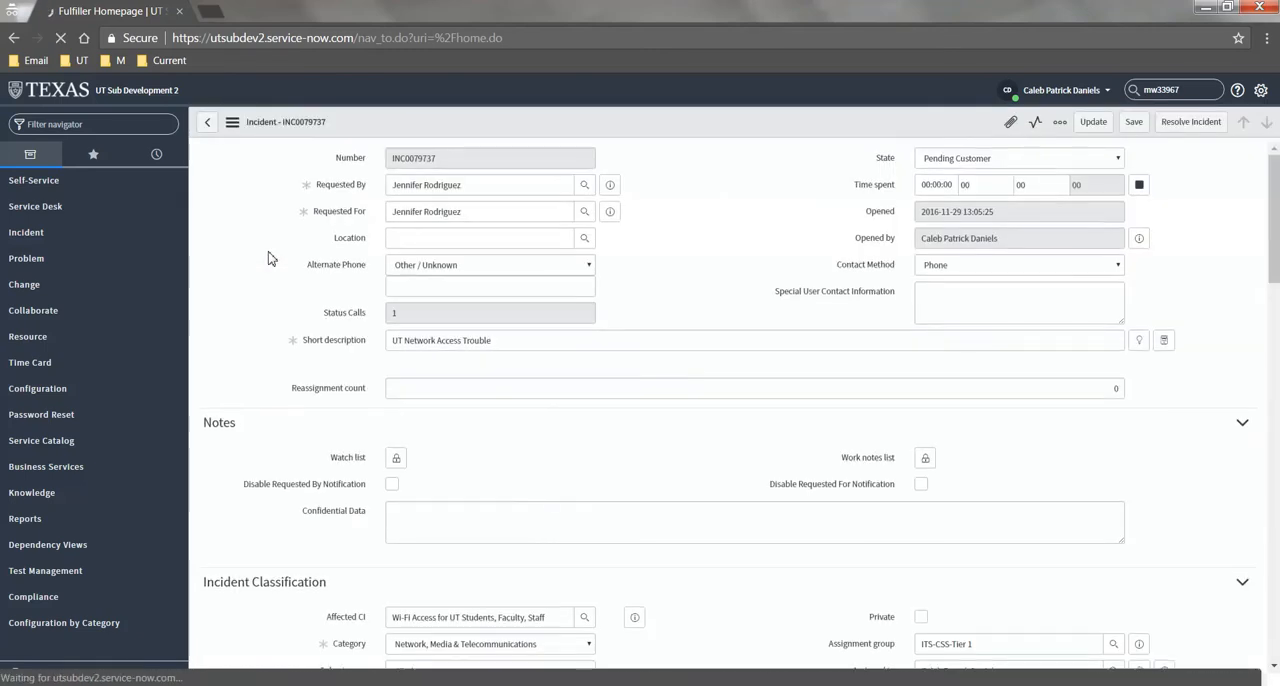
{"action": "left_click", "coordinate": [480, 184]}
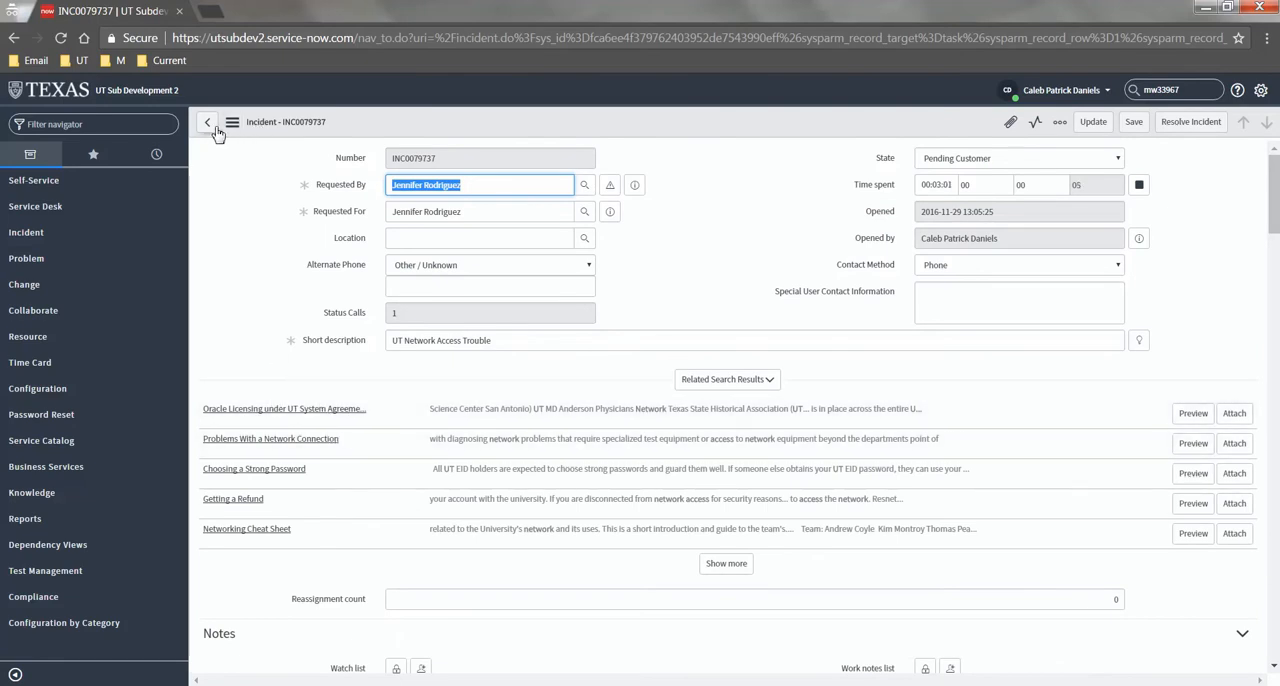
{"action": "left_click", "coordinate": [207, 121]}
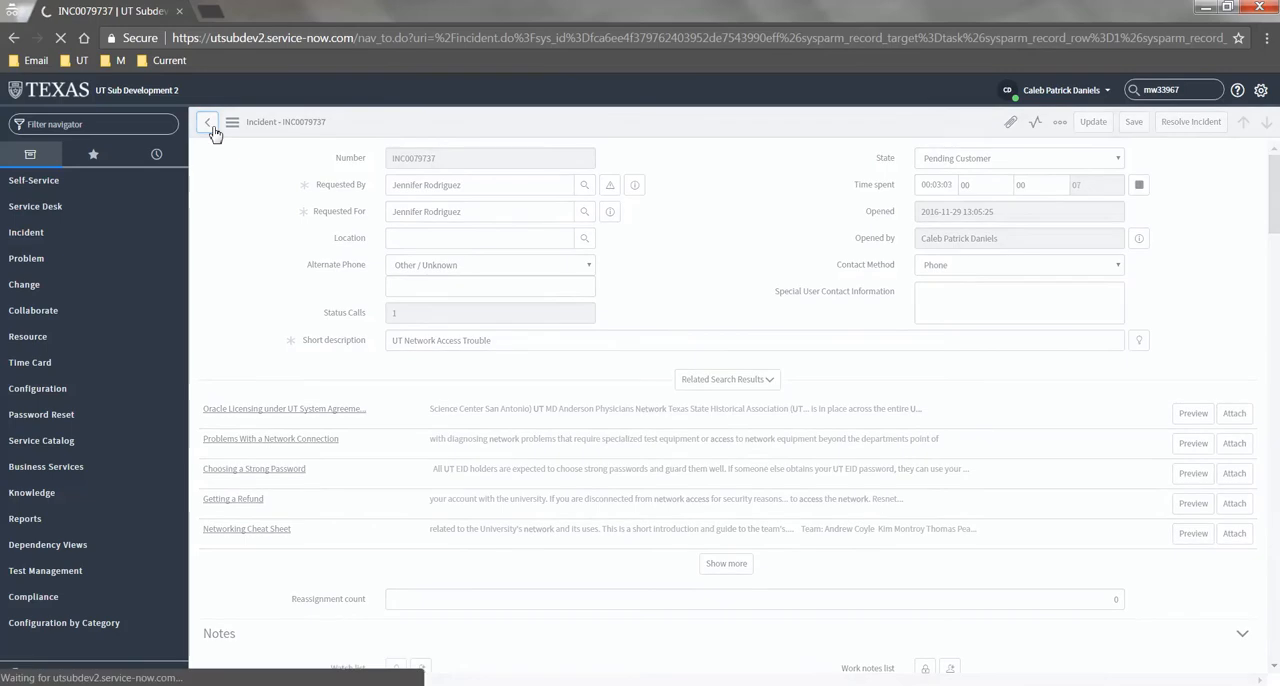
Show My Groups Work: six unassigned, active ITS-CSS-Triage and Tier 1 tasks
{"action": "left_click", "coordinate": [208, 122]}
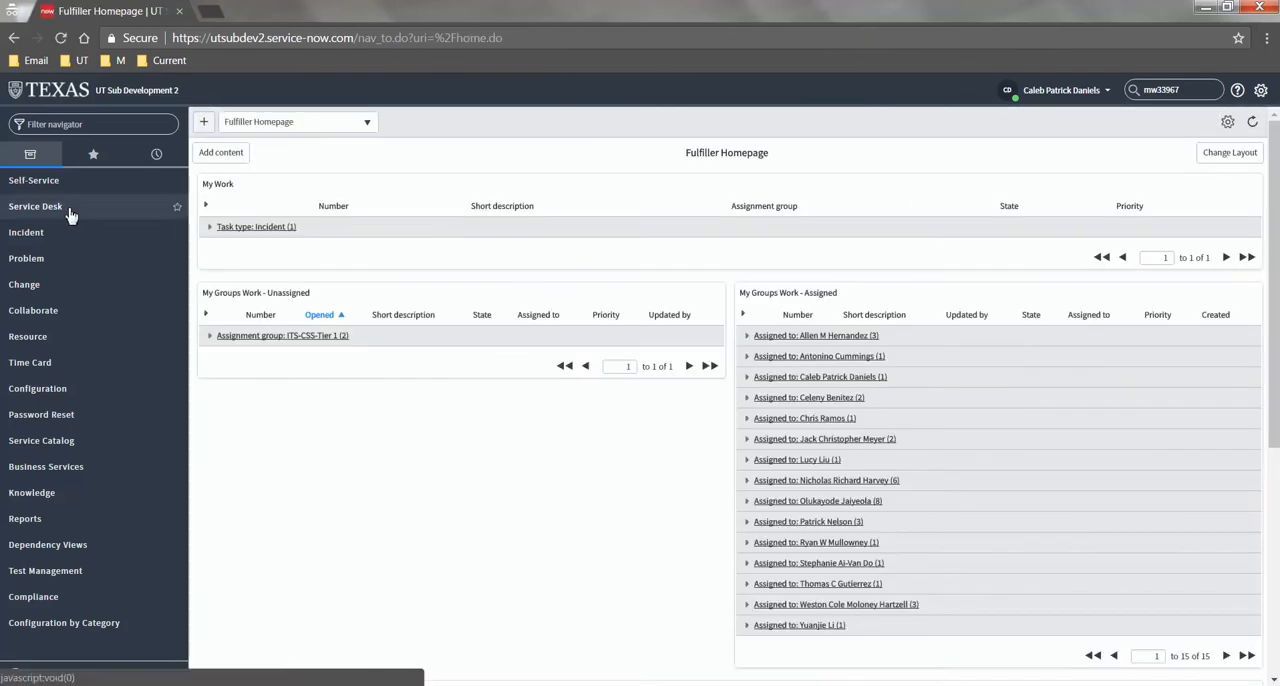
{"action": "left_click", "coordinate": [35, 206]}
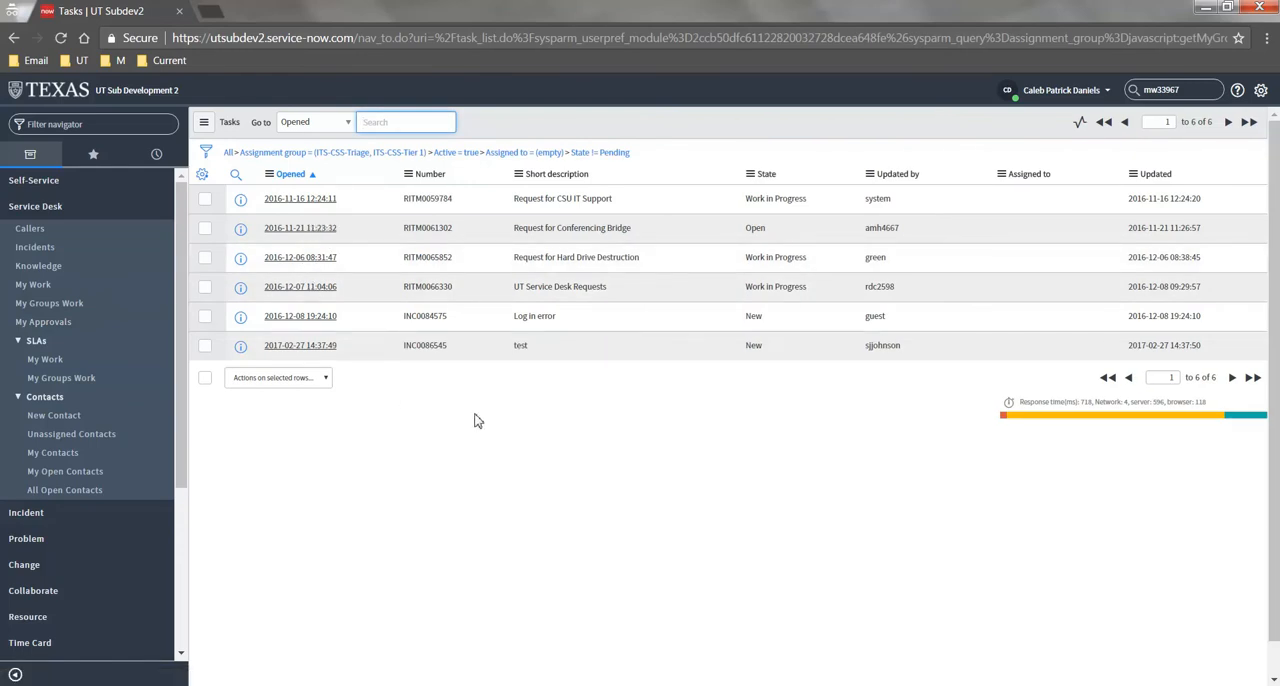
{"action": "mouse_move", "coordinate": [1033, 326]}
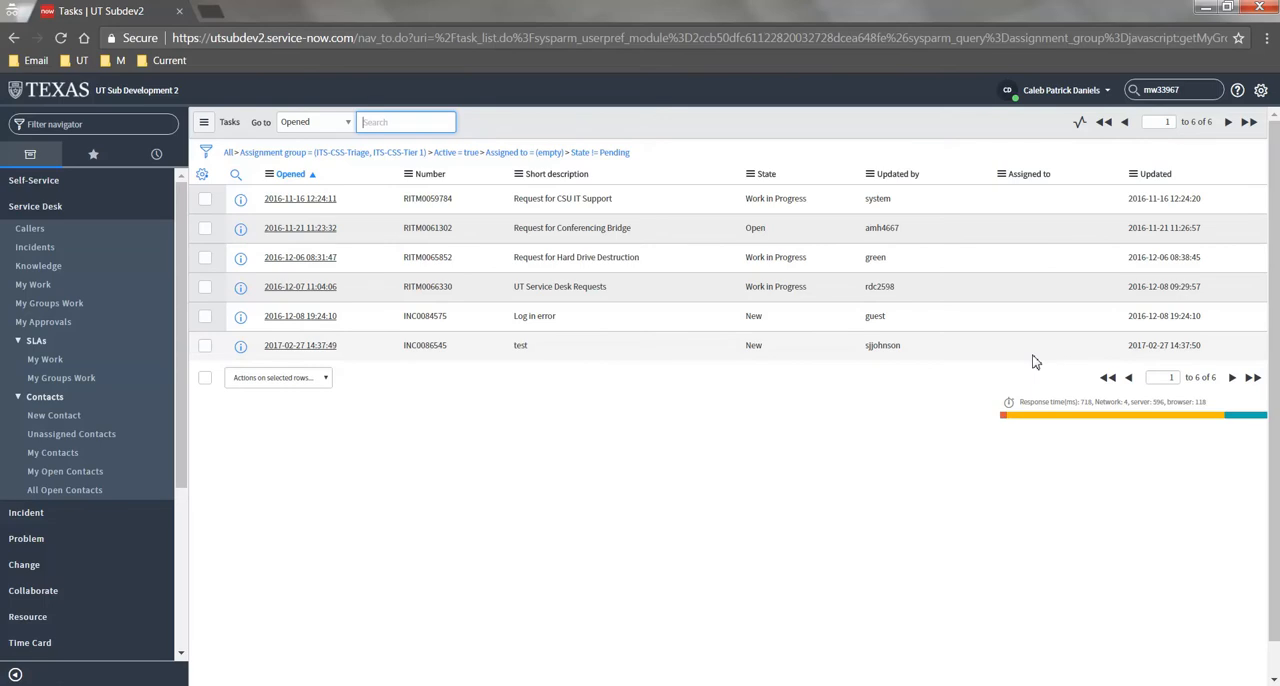
{"action": "mouse_move", "coordinate": [183, 454]}
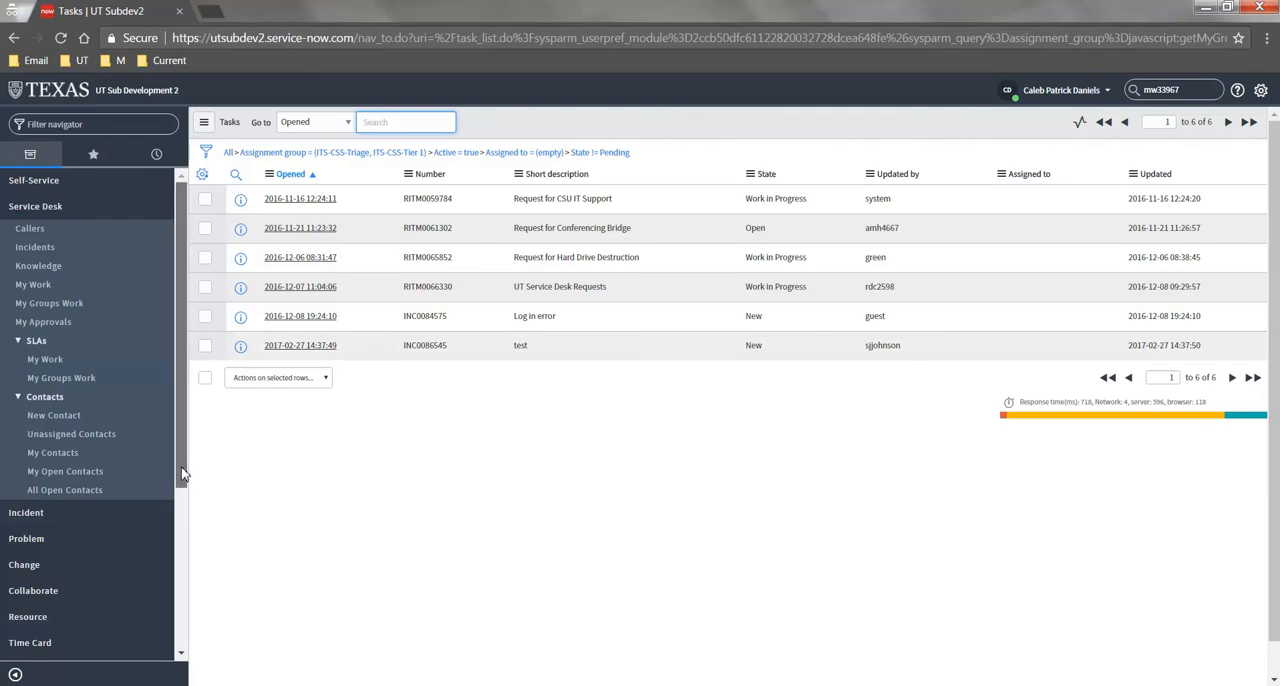
List all 2,949 active incidents, then expand Service Catalog > Open Records
{"action": "scroll", "scroll_direction": "down", "scroll_amount": 3}
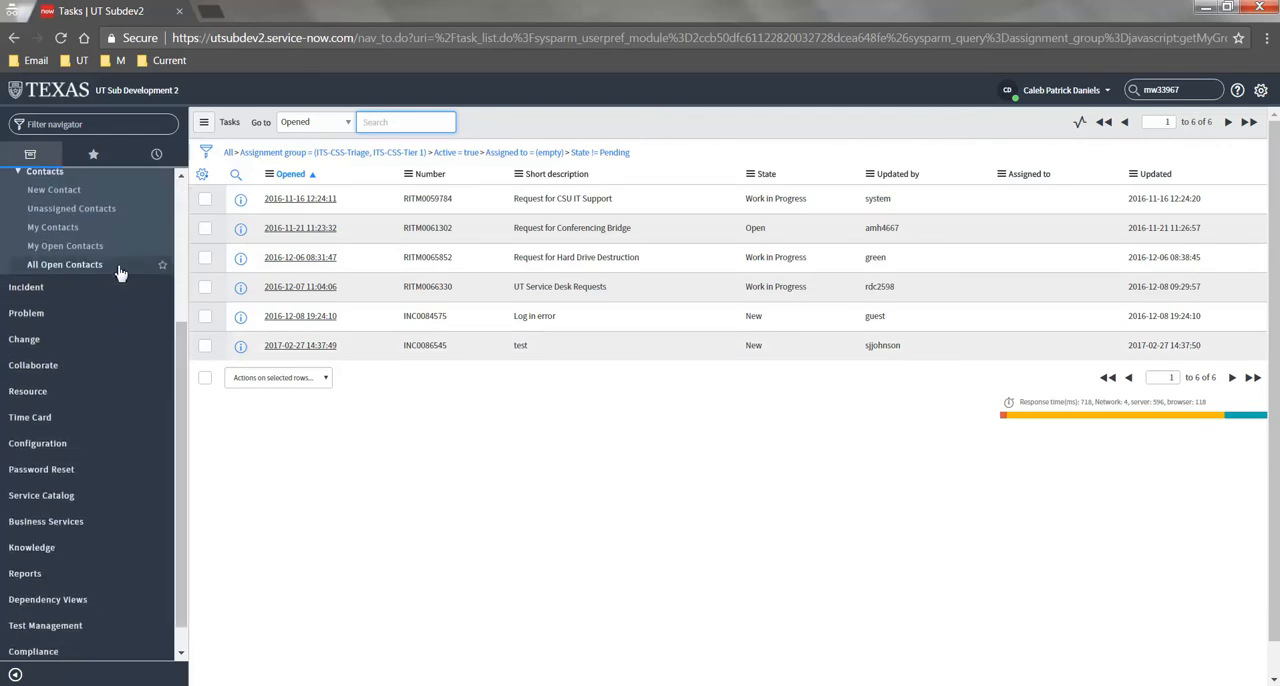
{"action": "left_click", "coordinate": [26, 287]}
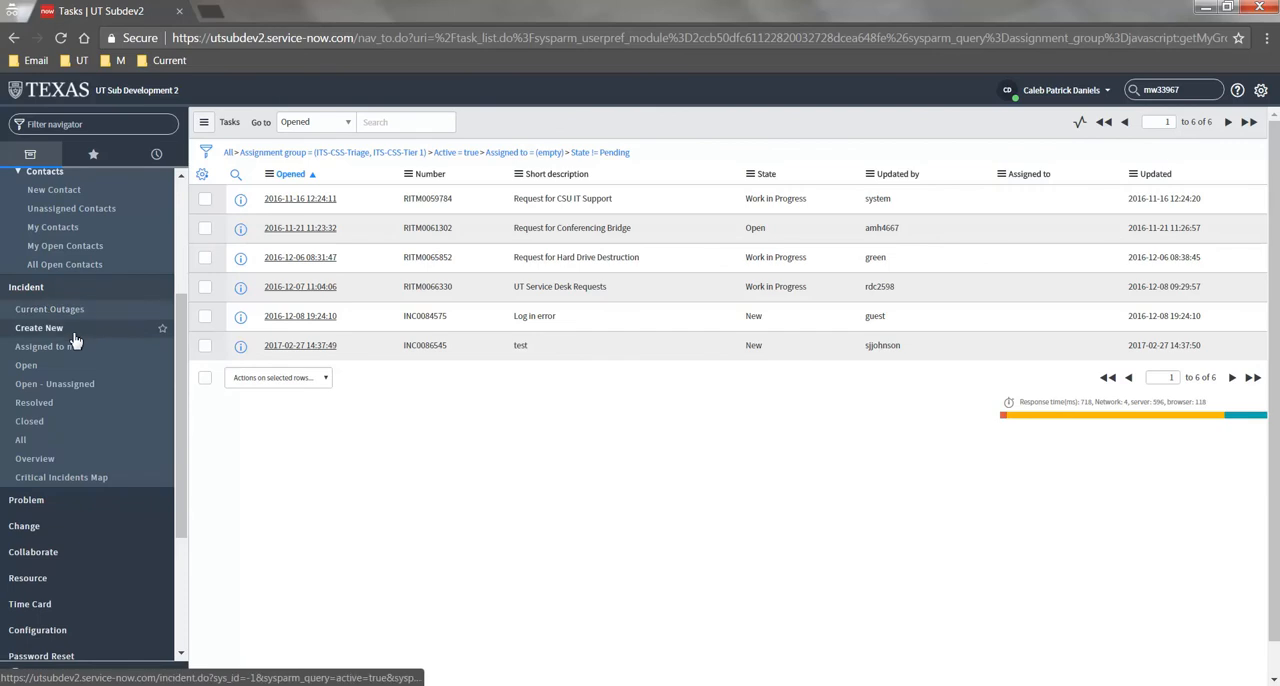
{"action": "left_click", "coordinate": [26, 365]}
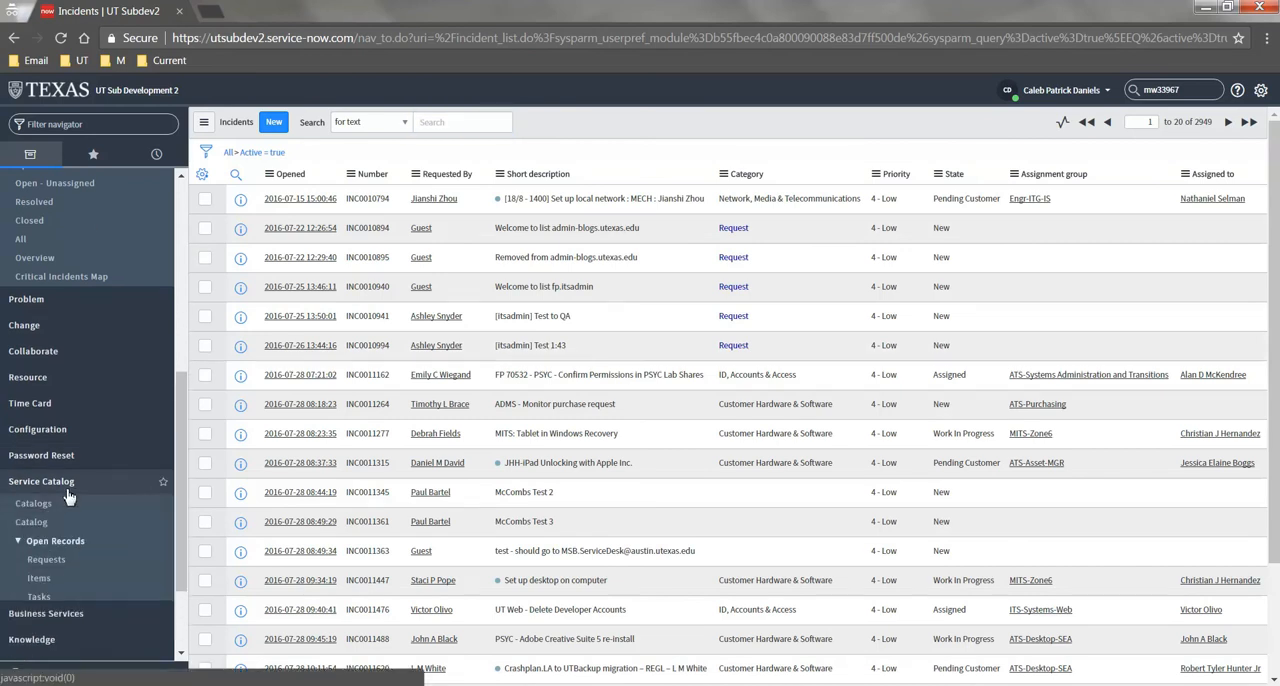
{"action": "left_click", "coordinate": [38, 468]}
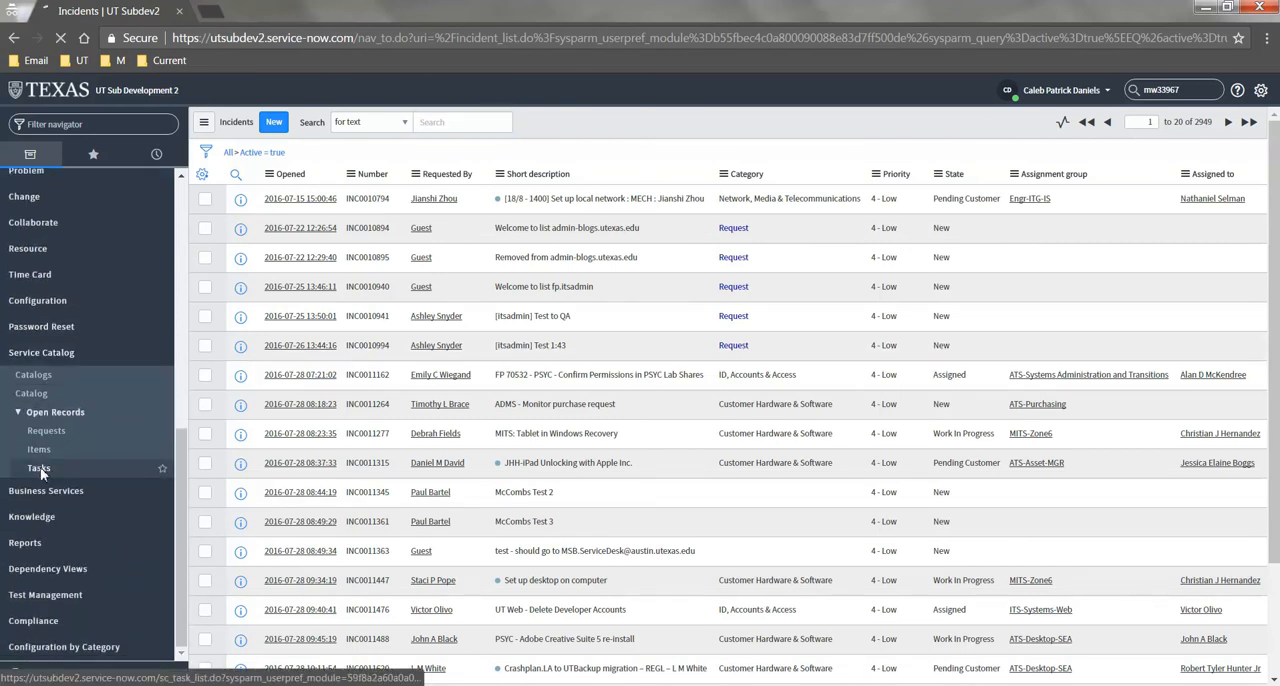
{"action": "left_click", "coordinate": [39, 468]}
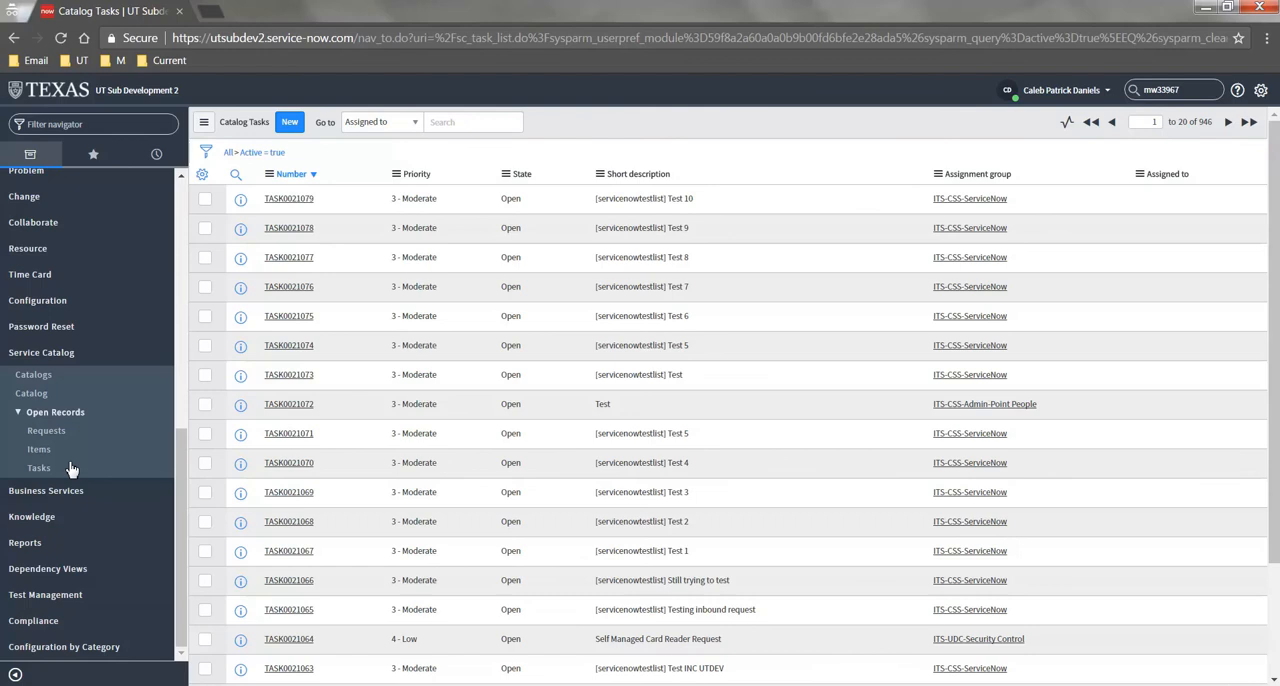
{"action": "mouse_move", "coordinate": [107, 457]}
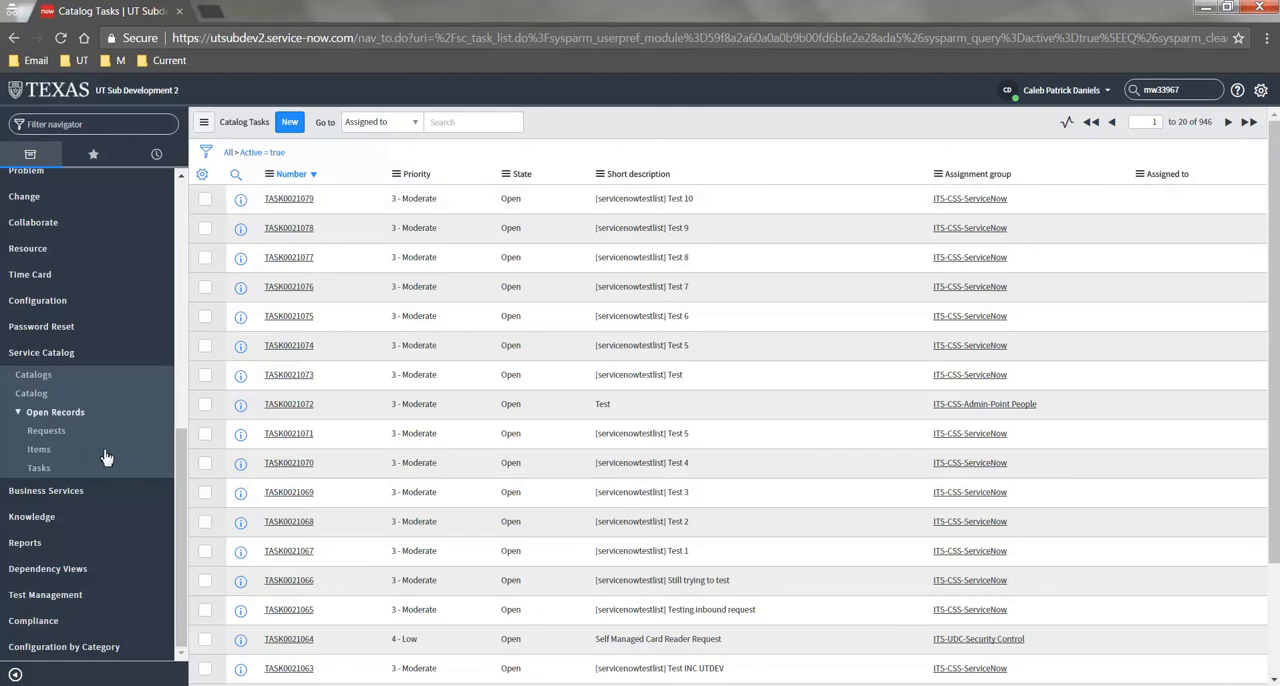
{"action": "mouse_move", "coordinate": [135, 437]}
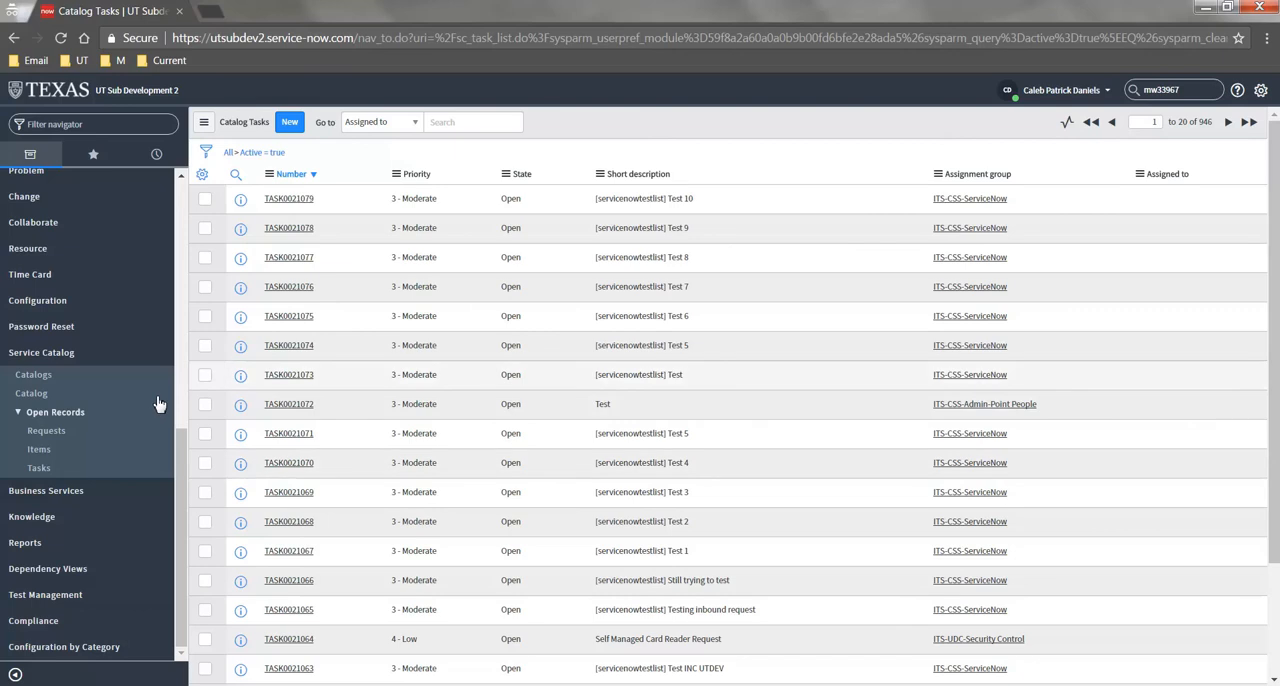
{"action": "mouse_move", "coordinate": [177, 360]}
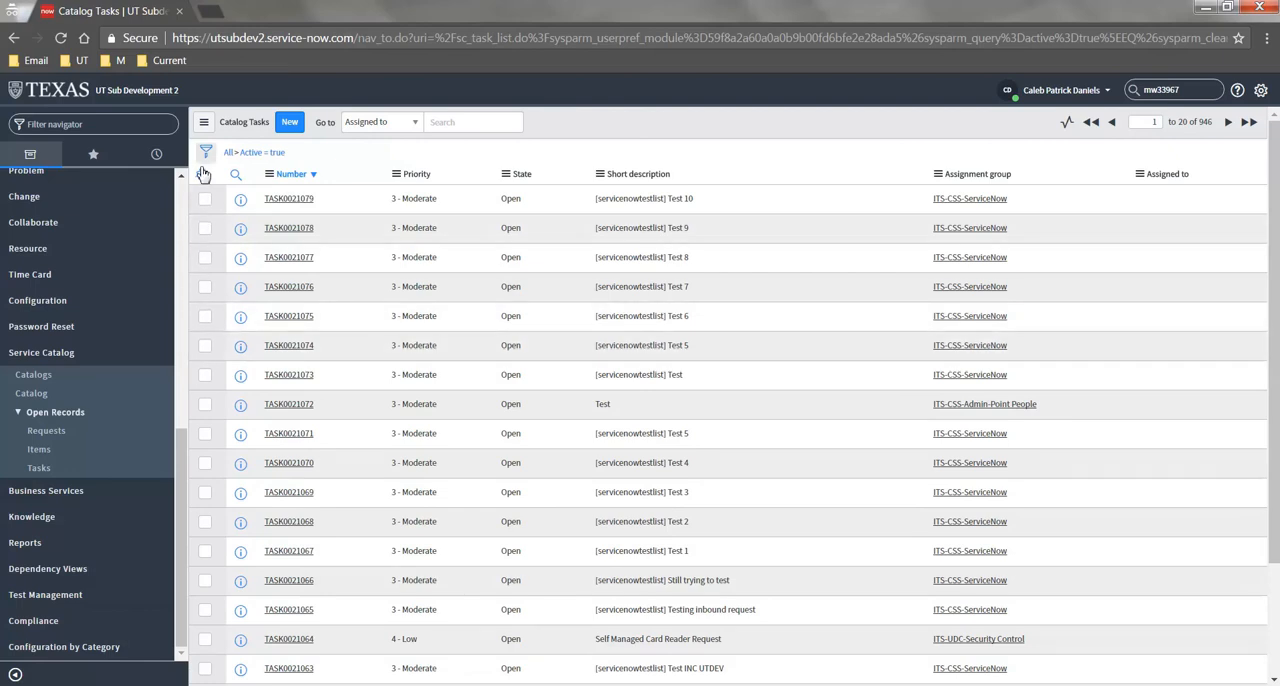
Save the Catalog Tasks 'Active = true' condition as personal filter 'my f...'
{"action": "left_click", "coordinate": [205, 162]}
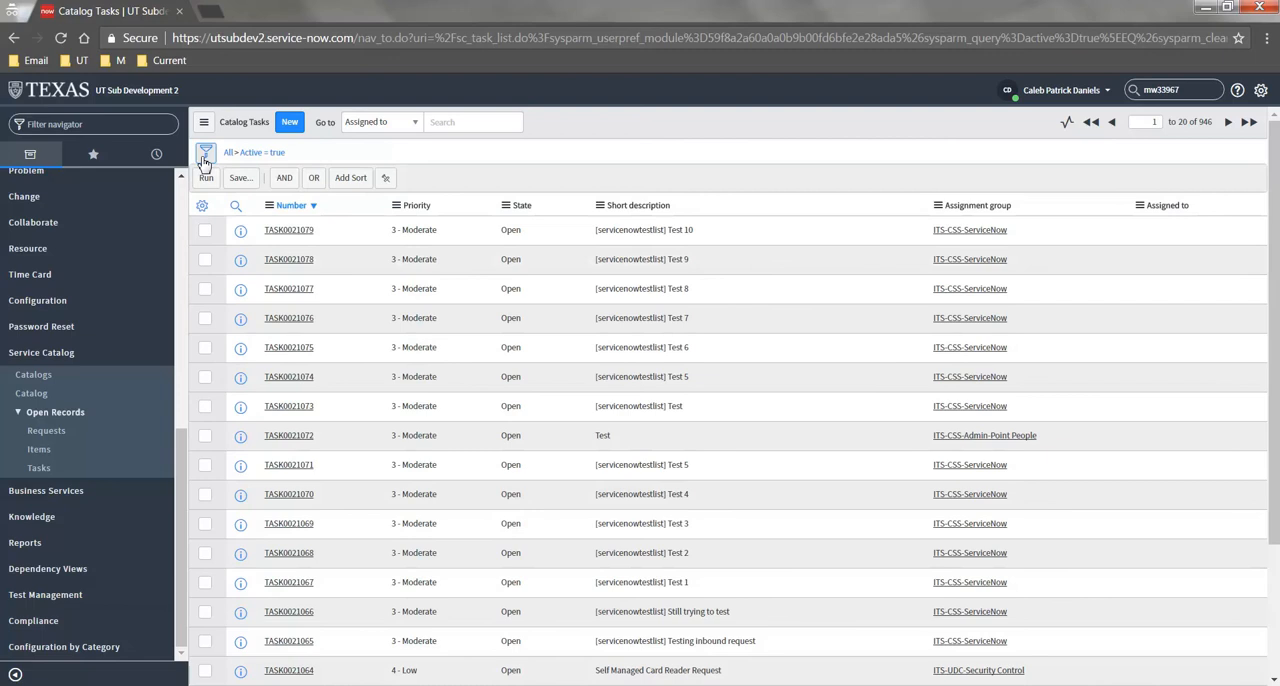
{"action": "left_click", "coordinate": [205, 162]}
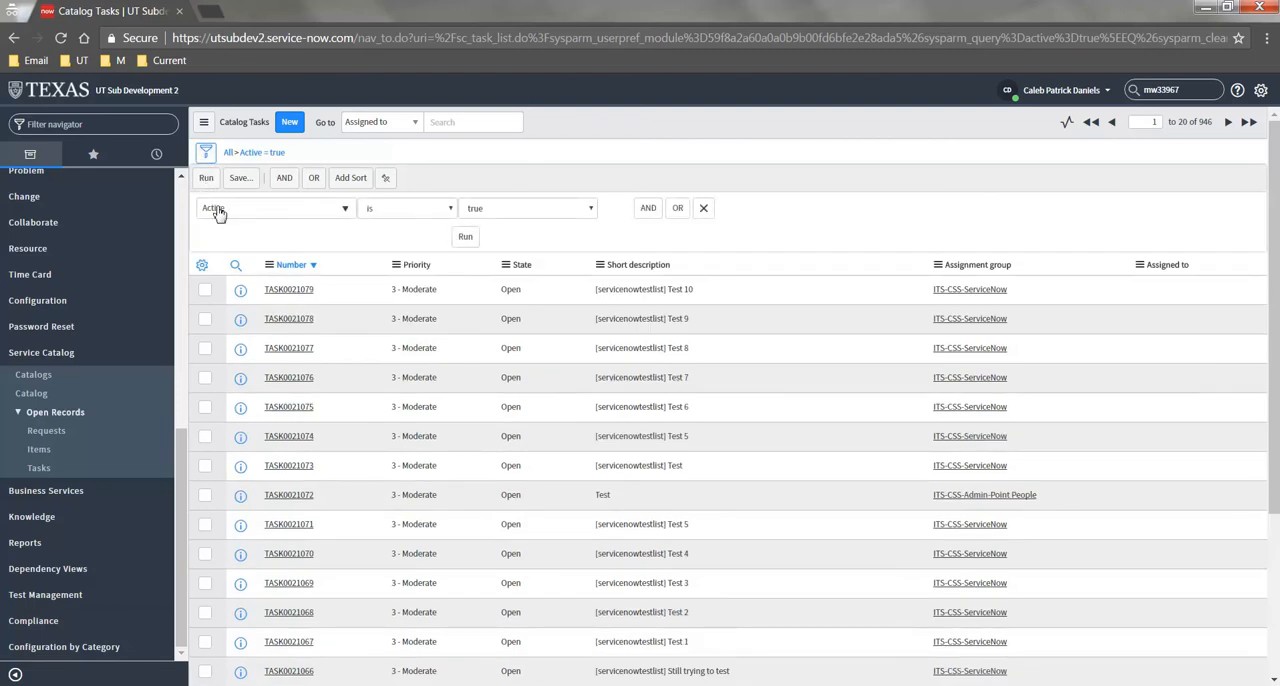
{"action": "left_click", "coordinate": [240, 177]}
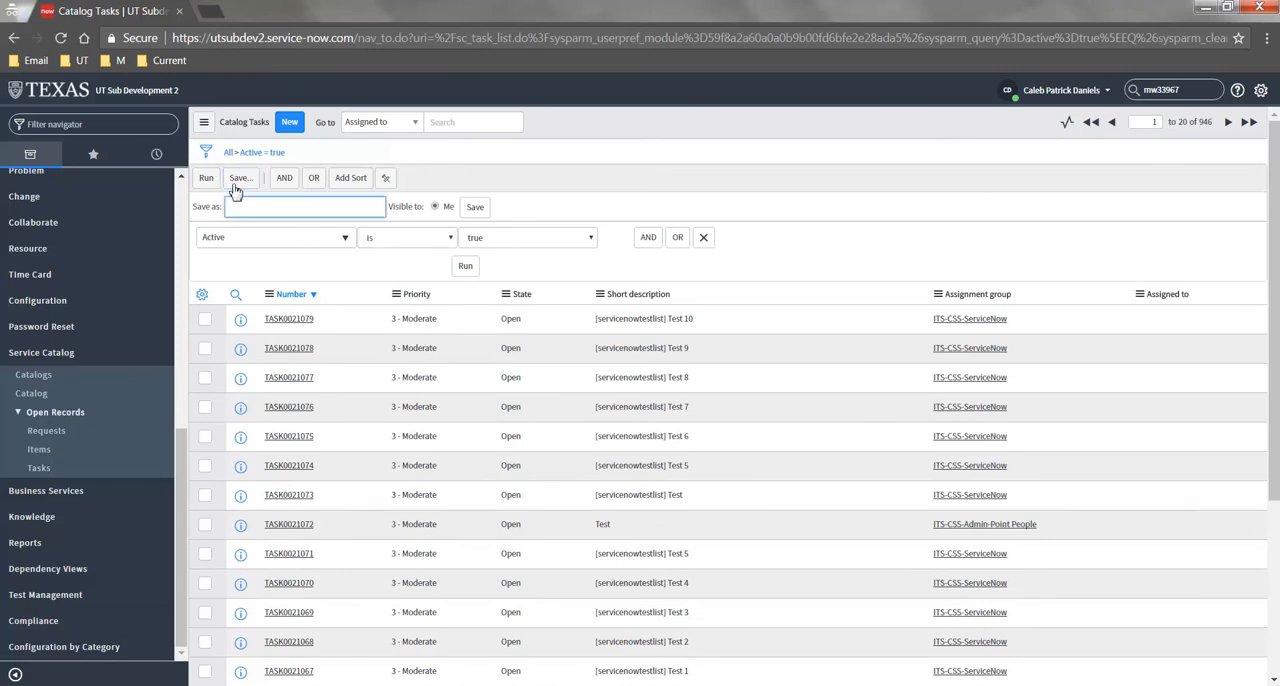
{"action": "type", "text": "my f"}
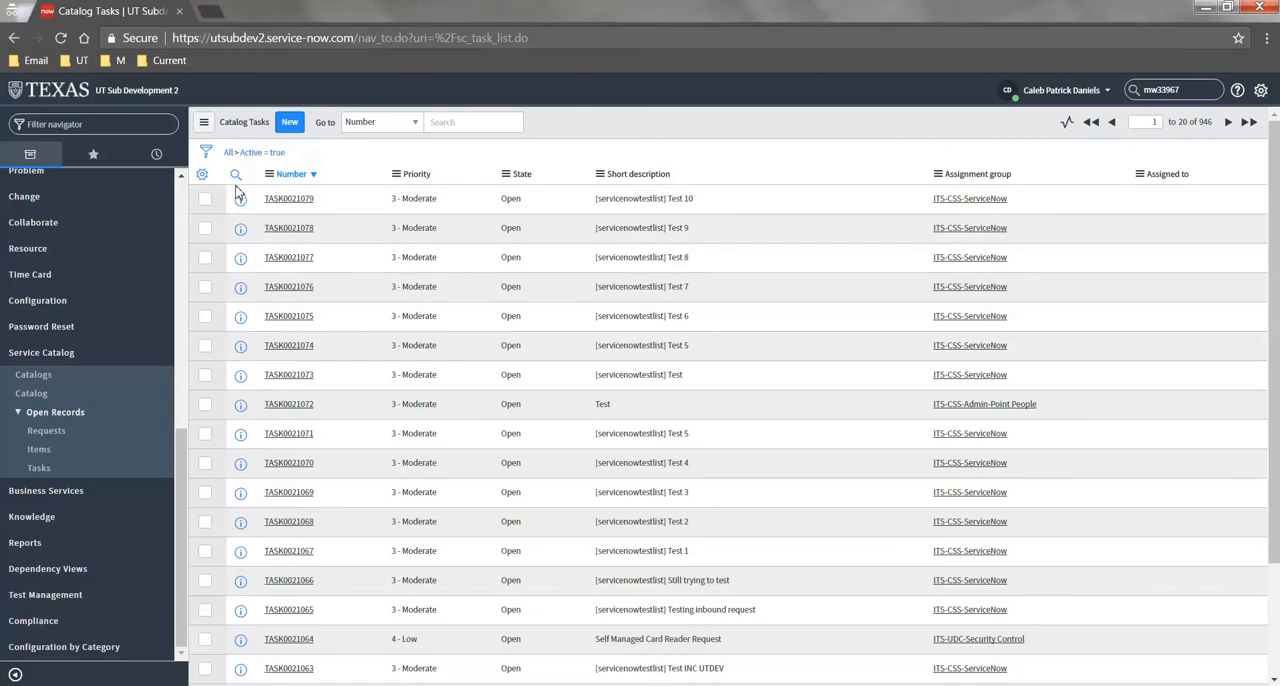
Apply the saved 'my filter' from the list's Filters menu
{"action": "left_click", "coordinate": [204, 122]}
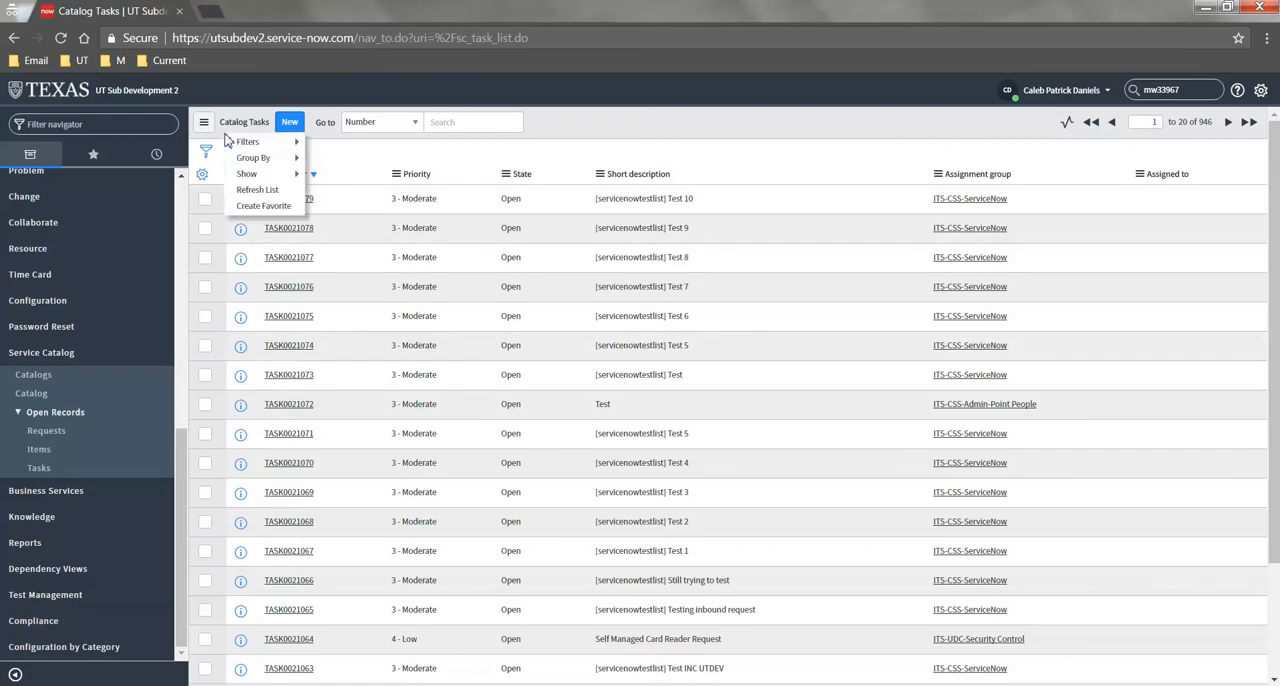
{"action": "left_click", "coordinate": [247, 141]}
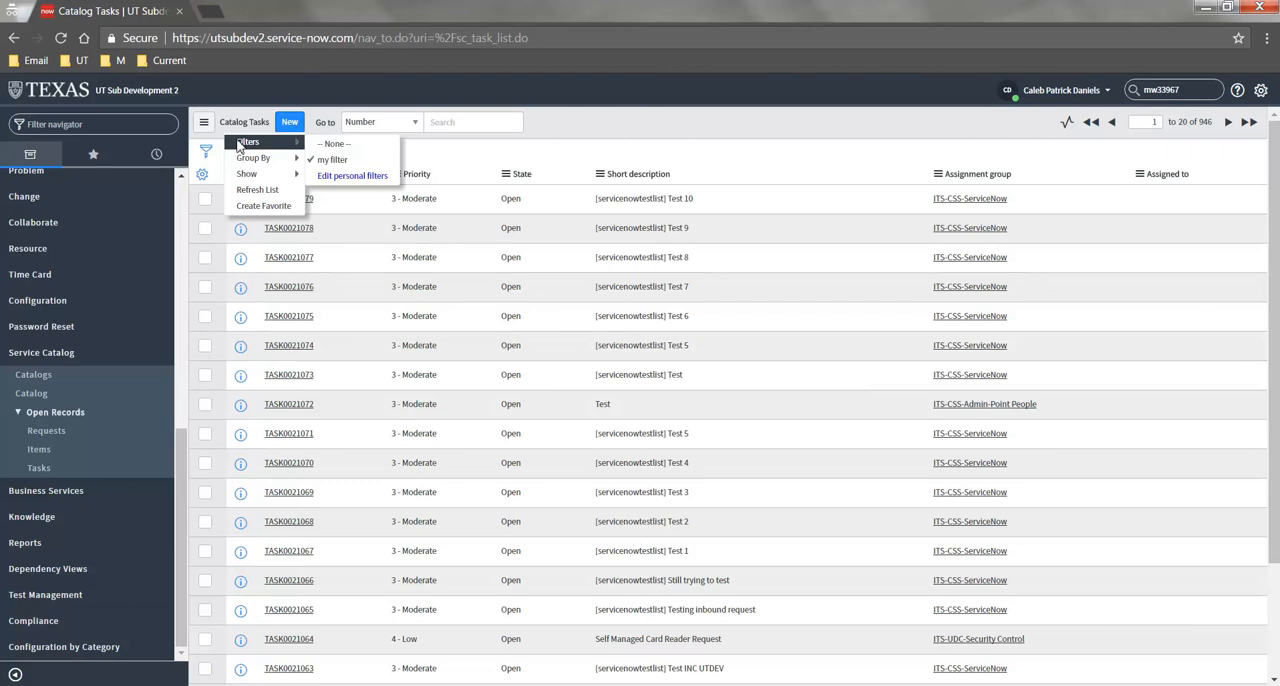
{"action": "left_click", "coordinate": [330, 160]}
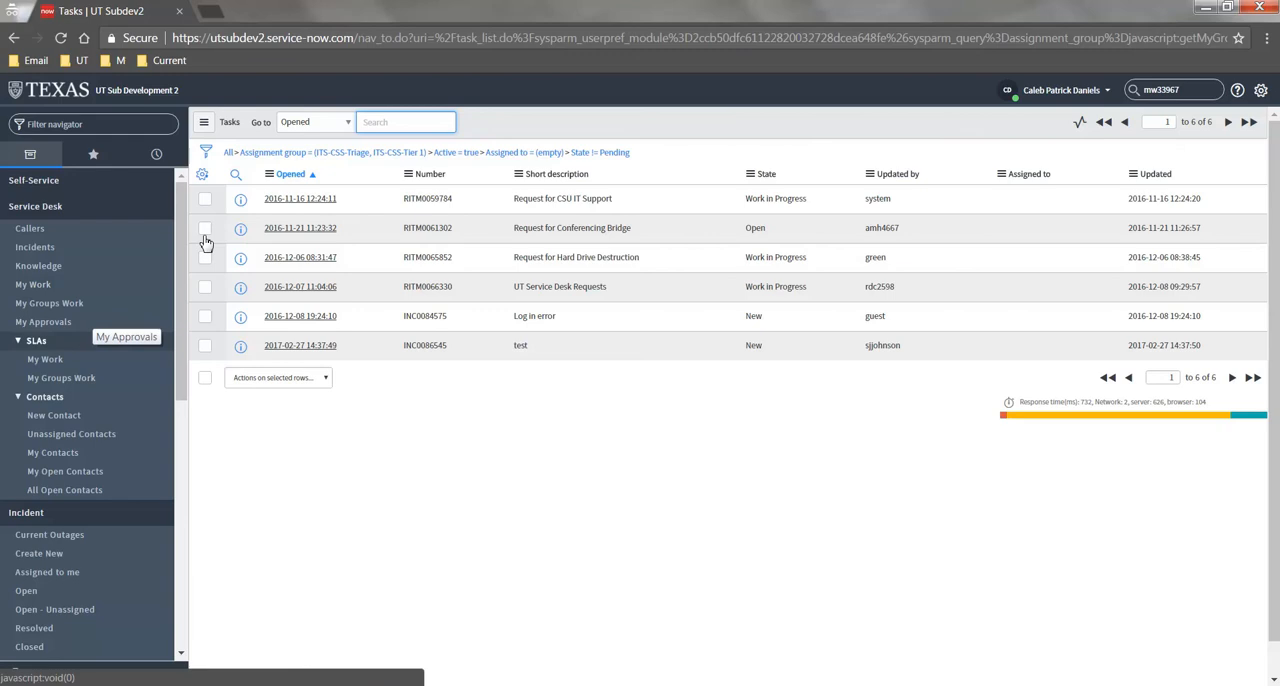
{"action": "mouse_move", "coordinate": [202, 174]}
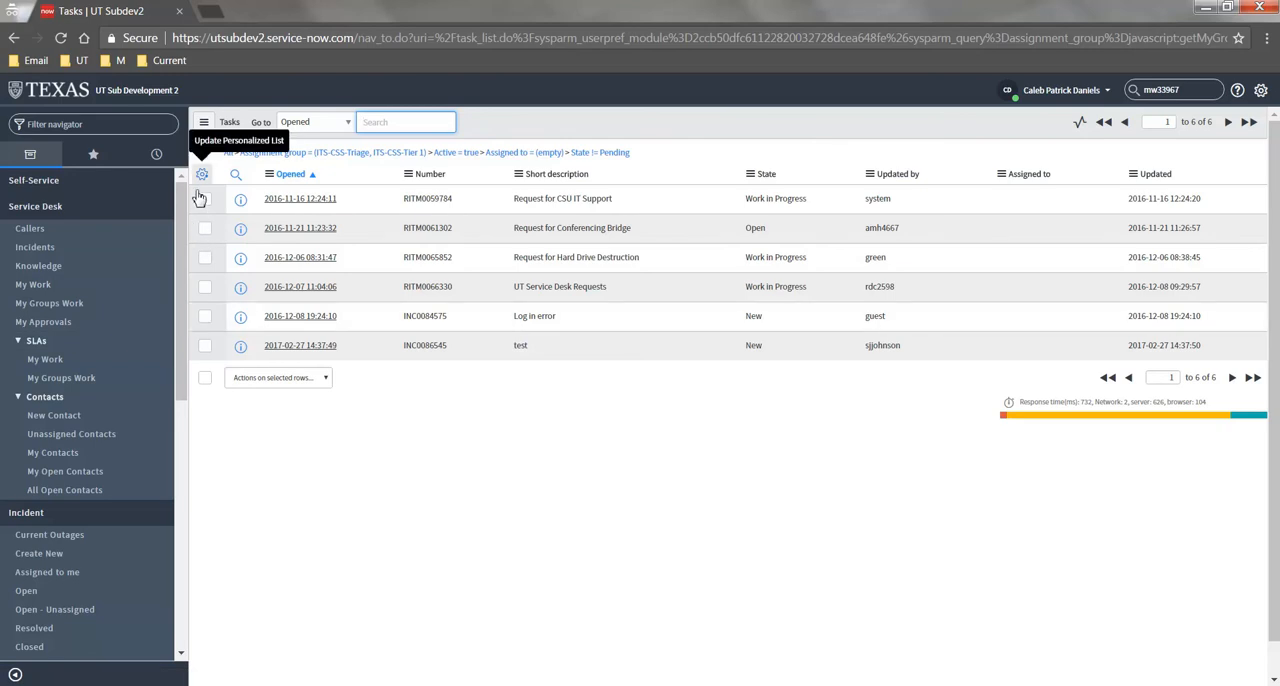
{"action": "left_click", "coordinate": [202, 174]}
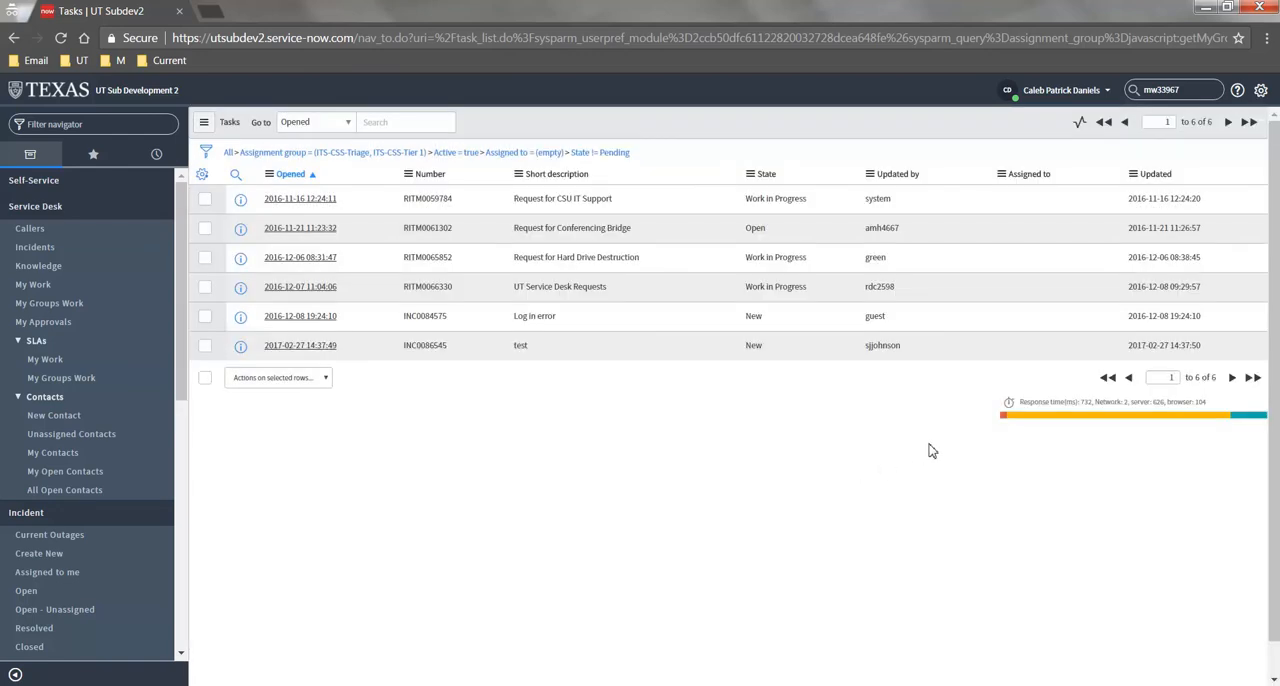
{"action": "mouse_move", "coordinate": [997, 358]}
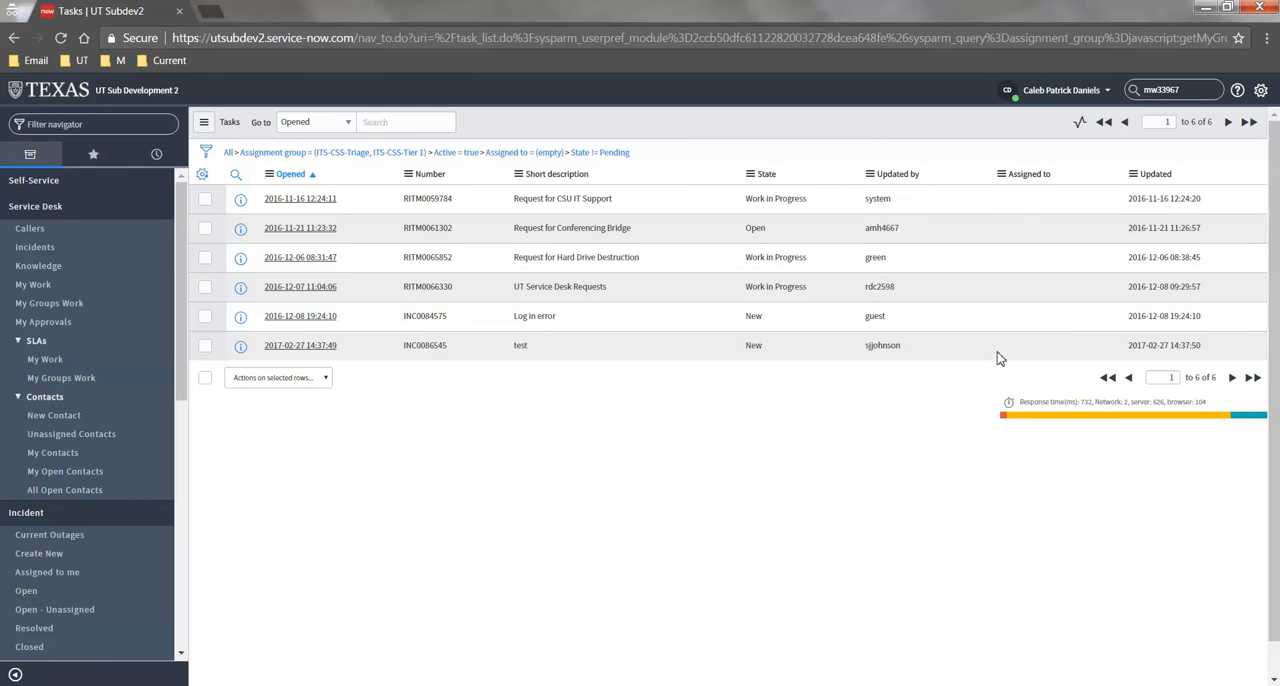
{"action": "left_click", "coordinate": [1057, 227]}
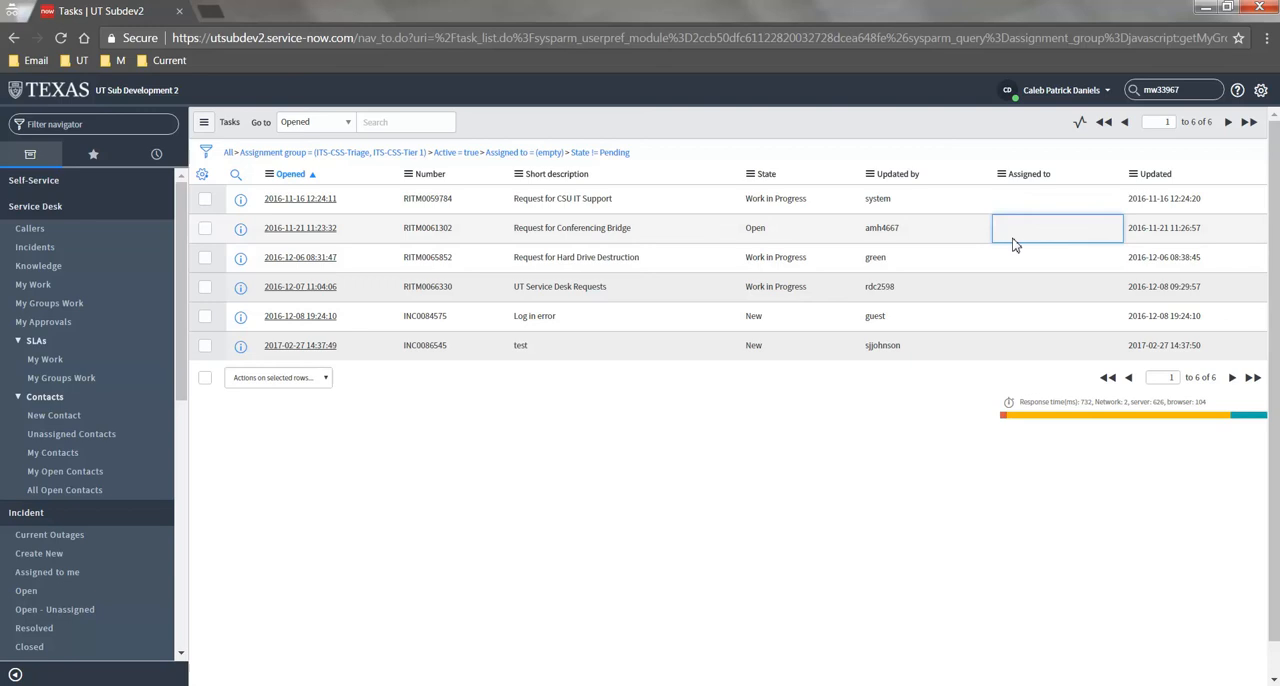
{"action": "left_click", "coordinate": [1055, 227]}
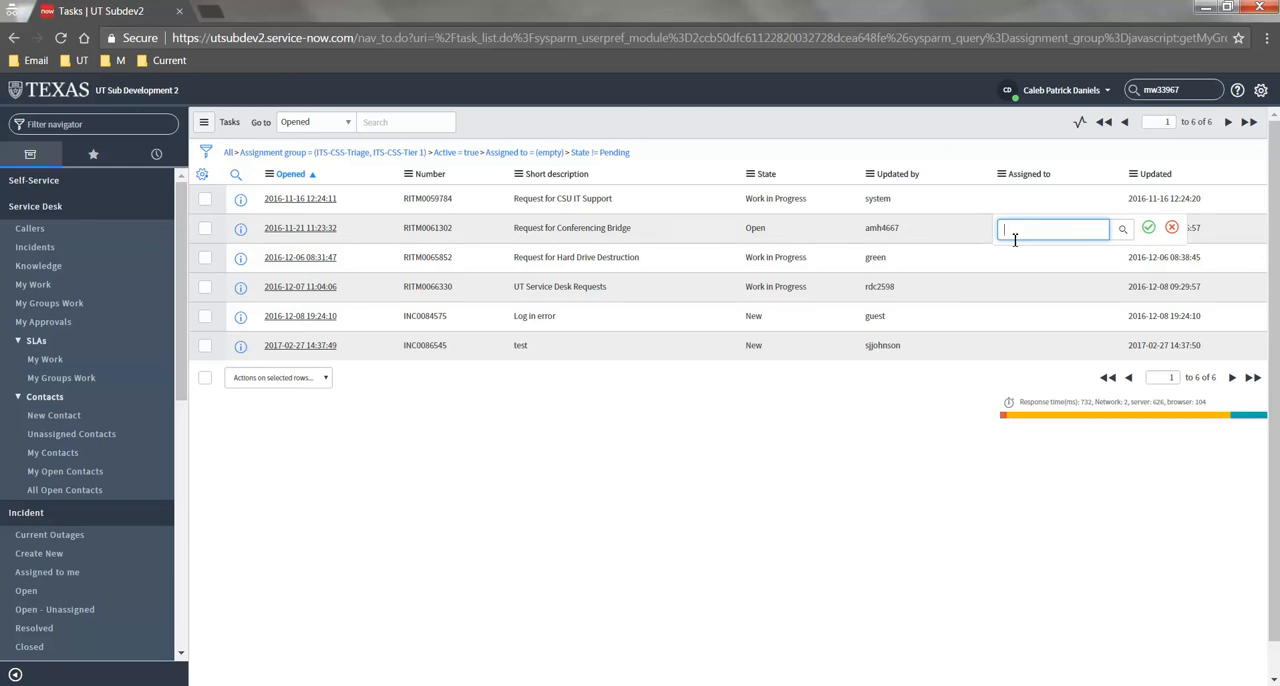
{"action": "type", "text": "mw"}
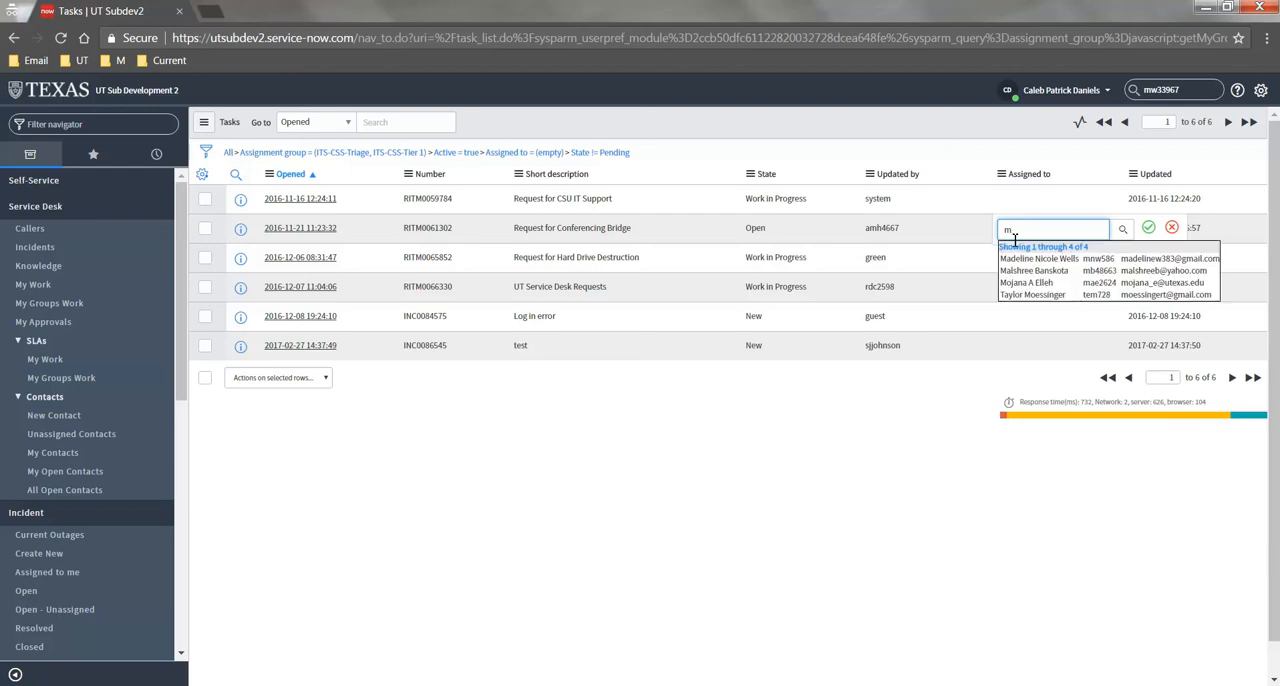
{"action": "left_click", "coordinate": [1032, 294]}
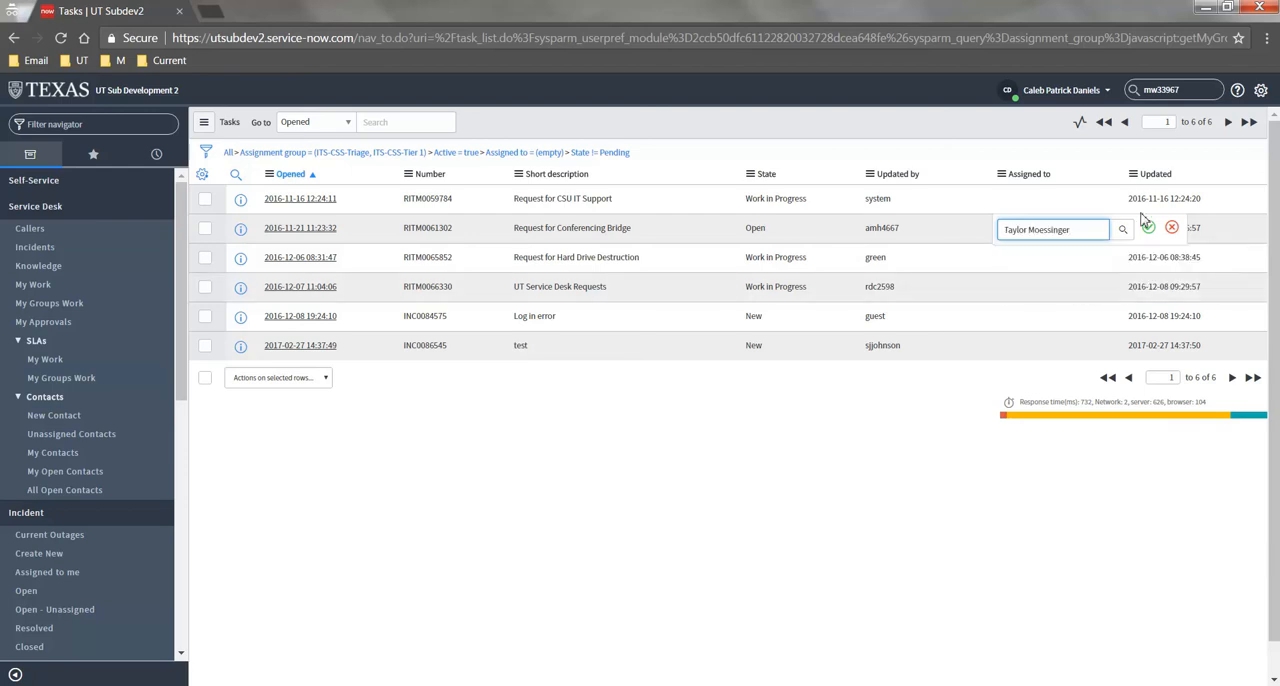
{"action": "left_click", "coordinate": [1147, 228]}
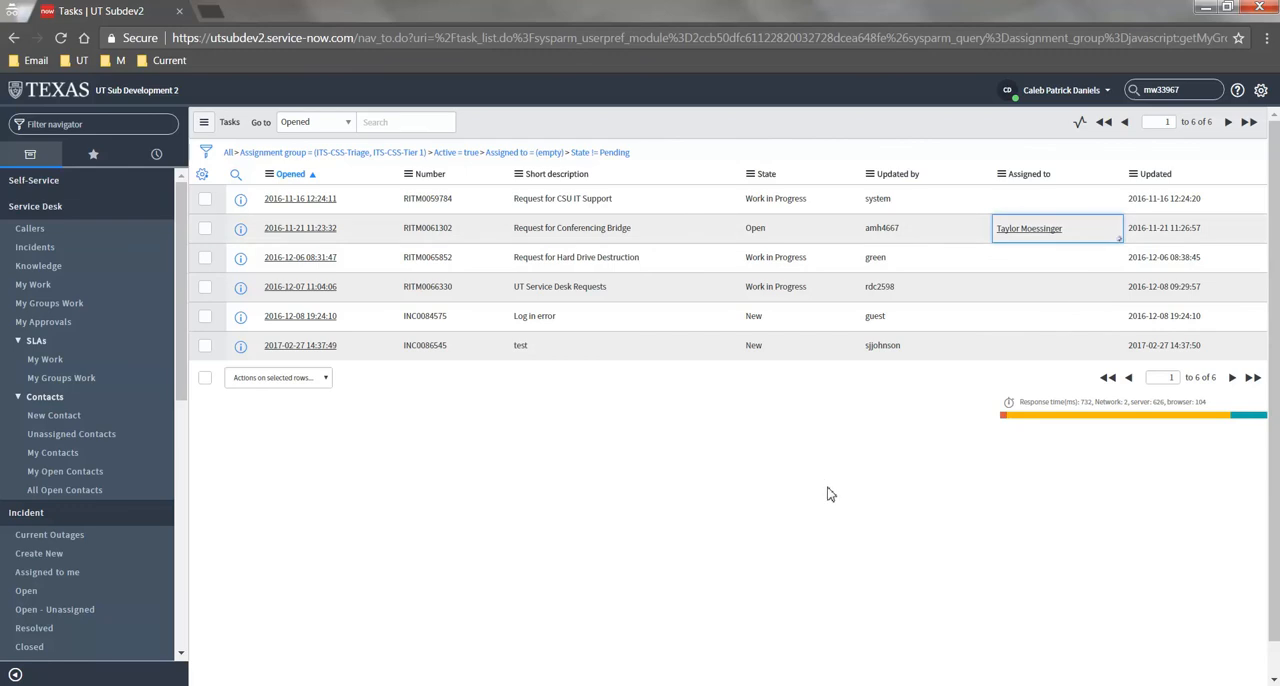